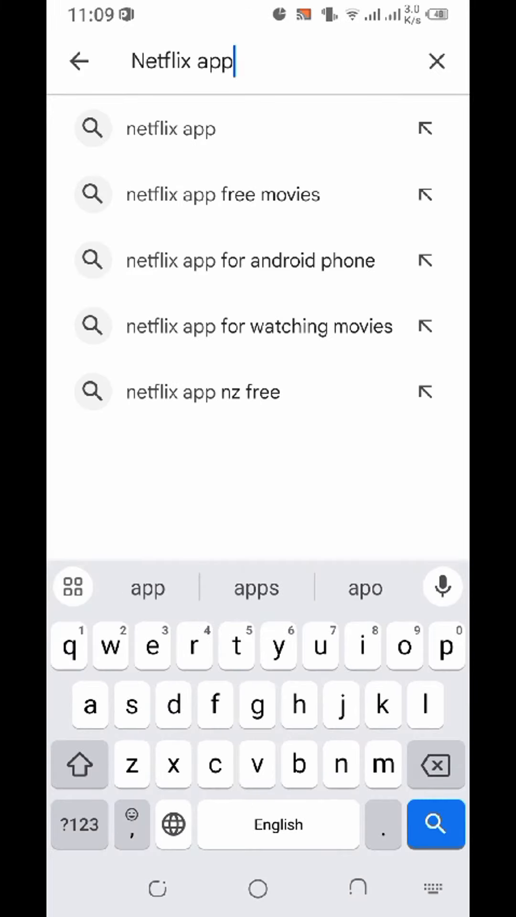
Search 'Netflix app', install Netflix from its listing, and launch it to the splash screen.
left_click(435, 825)
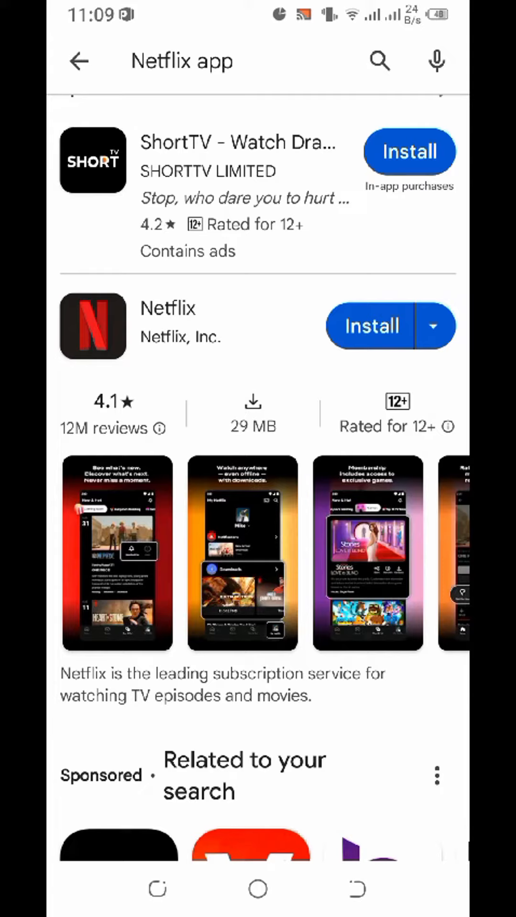
left_click(372, 326)
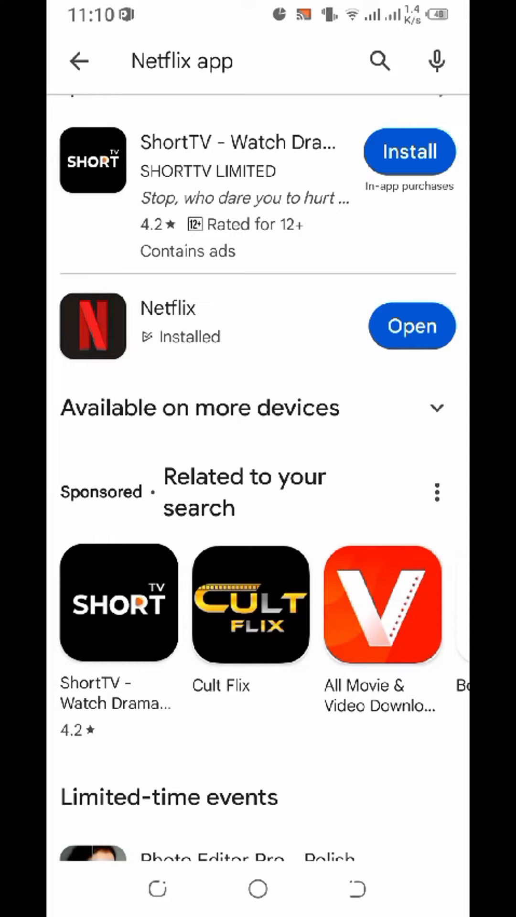
left_click(412, 326)
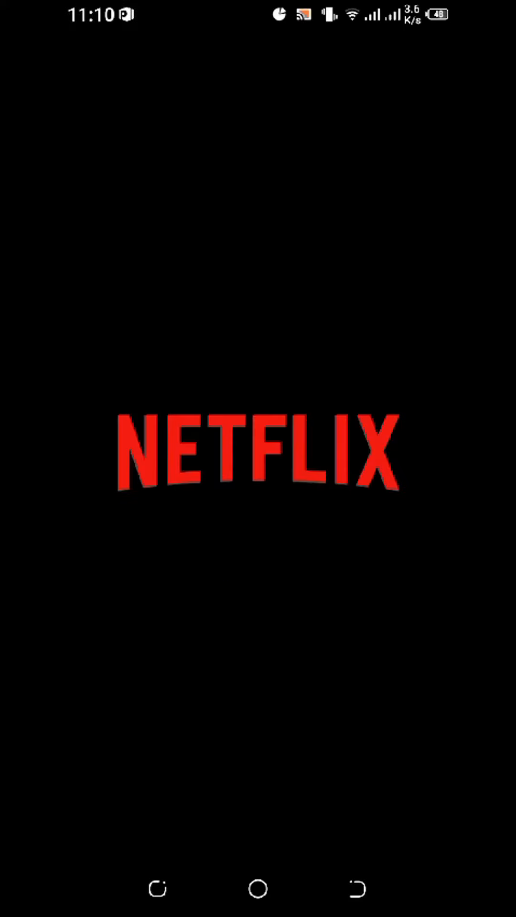